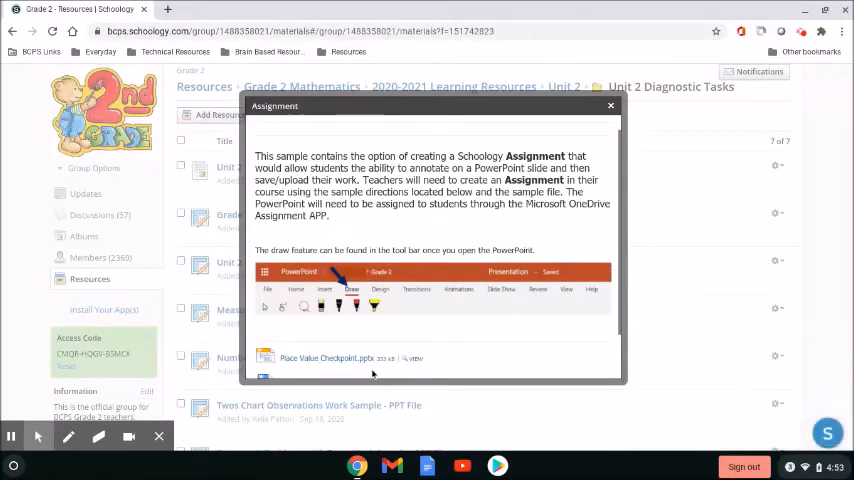
pyautogui.moveTo(328, 358)
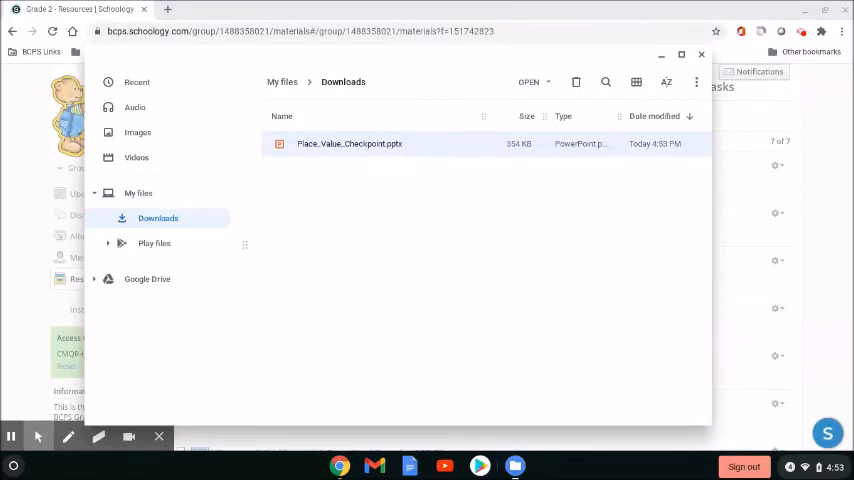
# Step: Open the downloaded Place_Value_Checkpoint.pptx from the Downloads folder
pyautogui.doubleClick(348, 144)
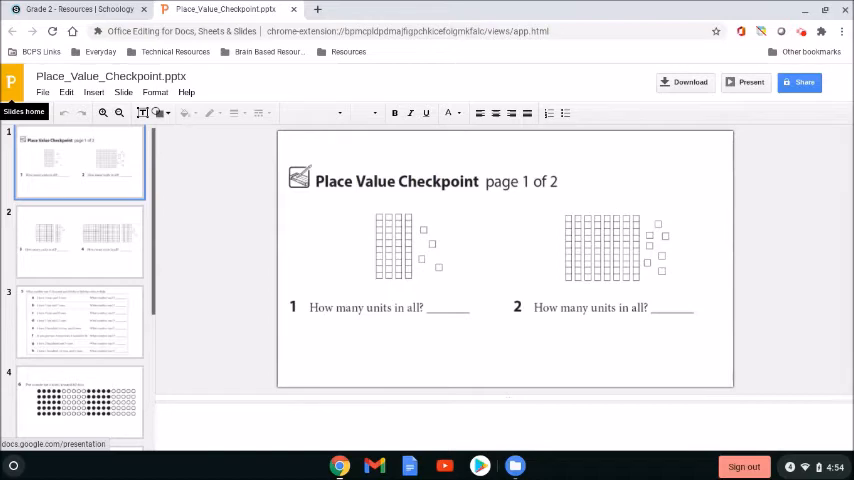
pyautogui.moveTo(44, 92)
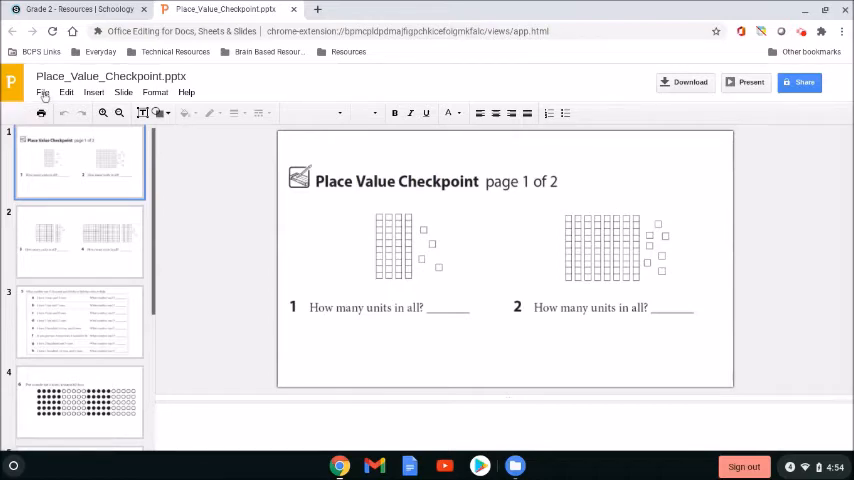
# Step: Save the Place_Value_Checkpoint presentation as a Google Slides file via the File menu
pyautogui.click(42, 92)
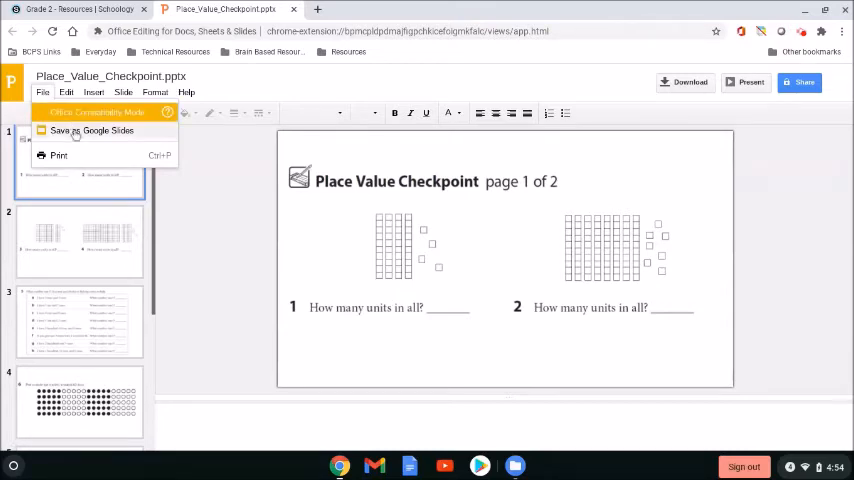
pyautogui.click(92, 132)
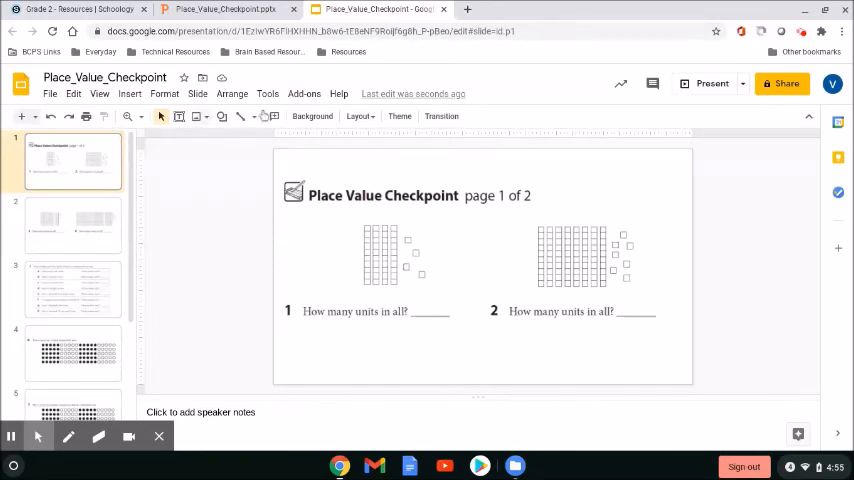
pyautogui.moveTo(412, 92)
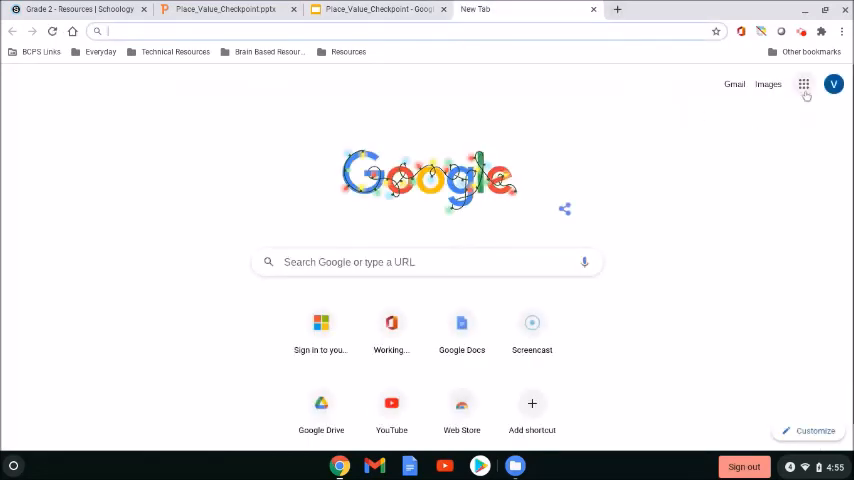
# Step: Show the Google apps launcher on the new tab's Google homepage
pyautogui.click(804, 84)
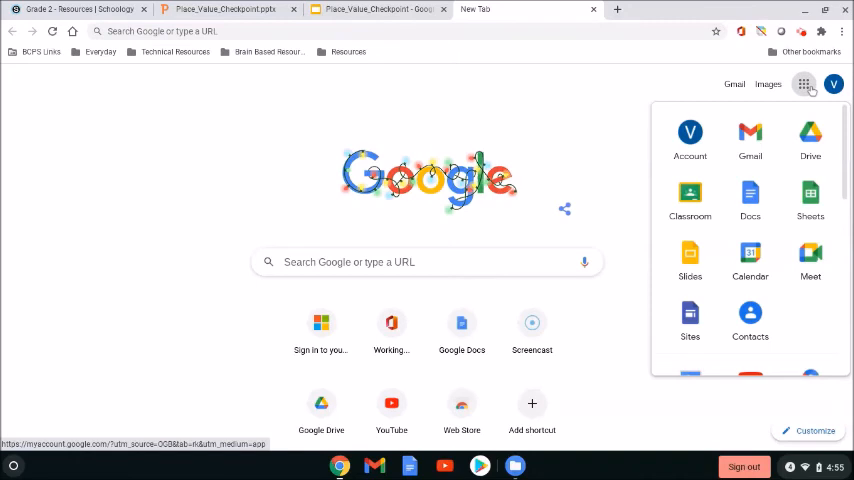
pyautogui.moveTo(750, 138)
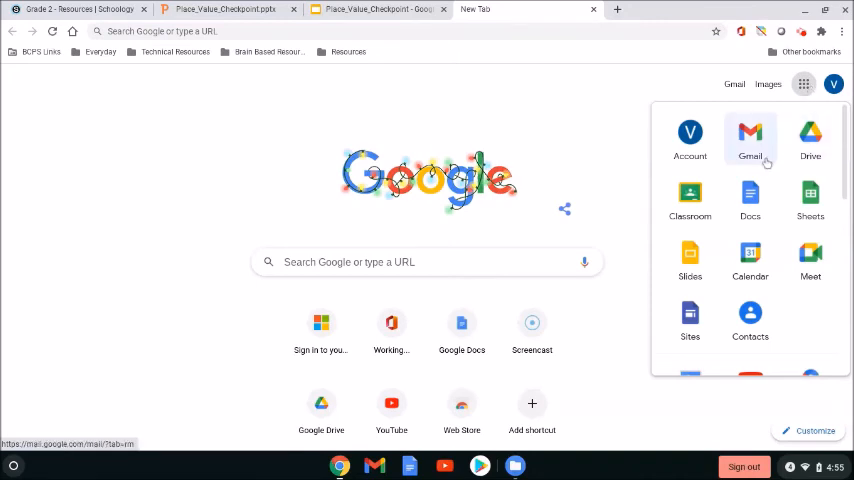
pyautogui.moveTo(810, 140)
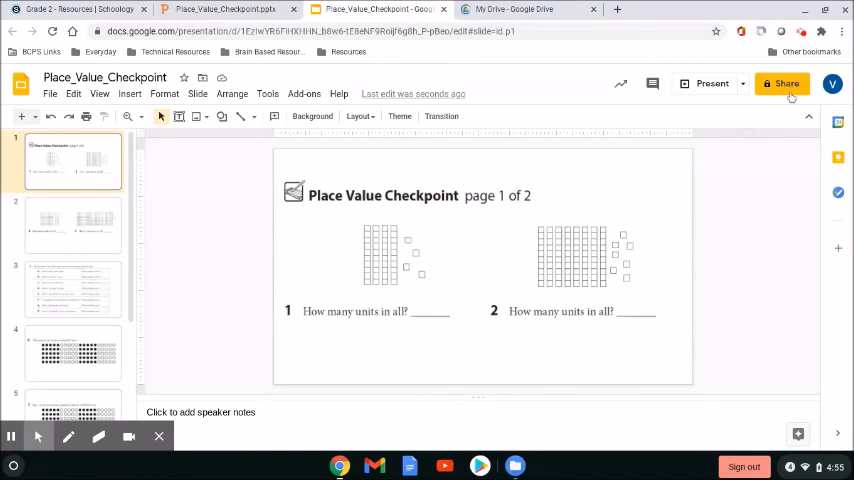
pyautogui.moveTo(782, 84)
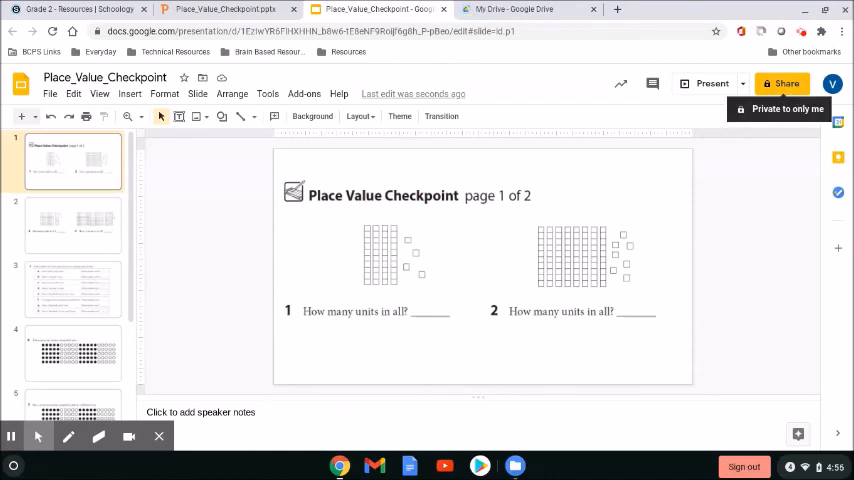